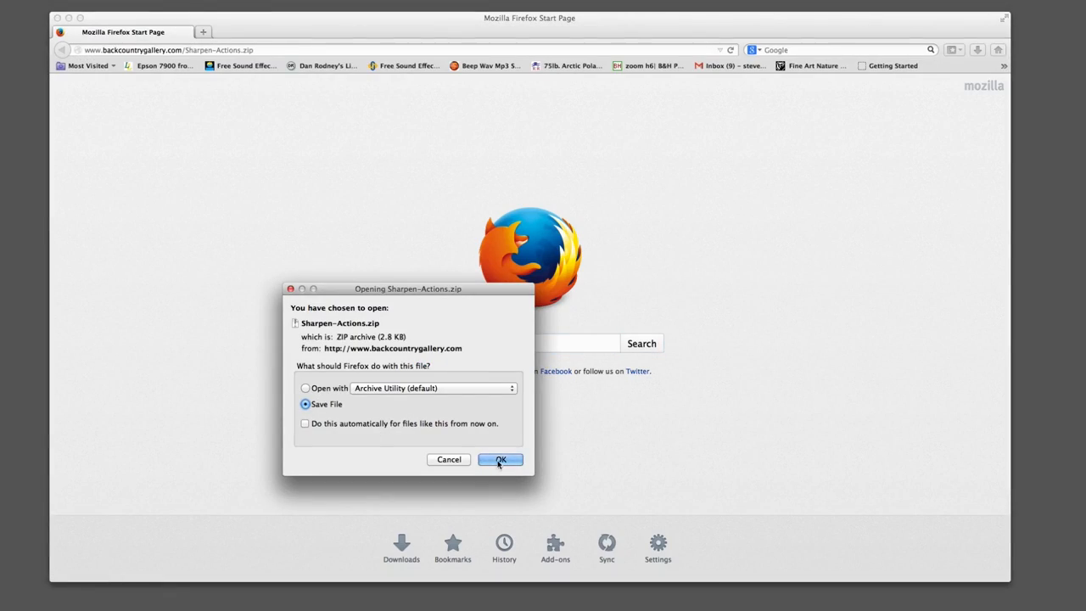
# Save Sharpen-Actions.zip from Firefox and load the Web Sharpen .atn into Photoshop's Actions
pyautogui.click(500, 459)
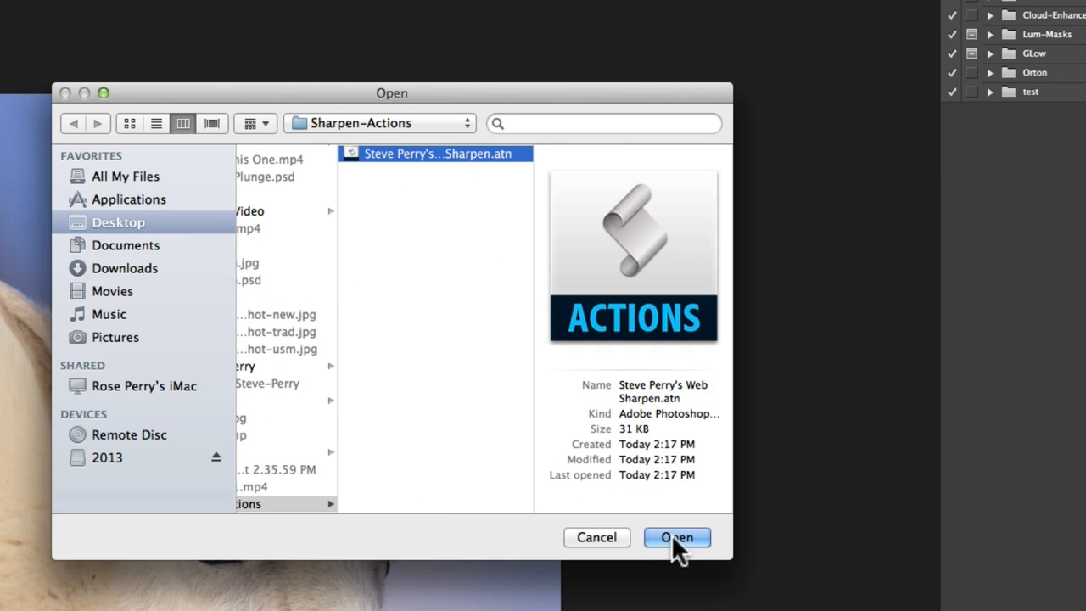
pyautogui.click(676, 537)
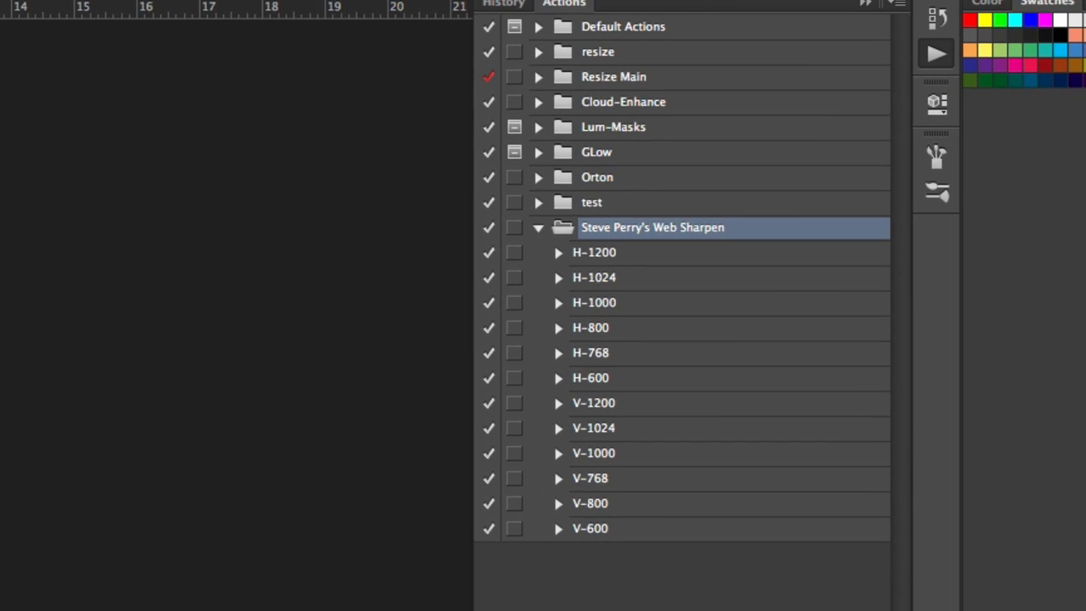